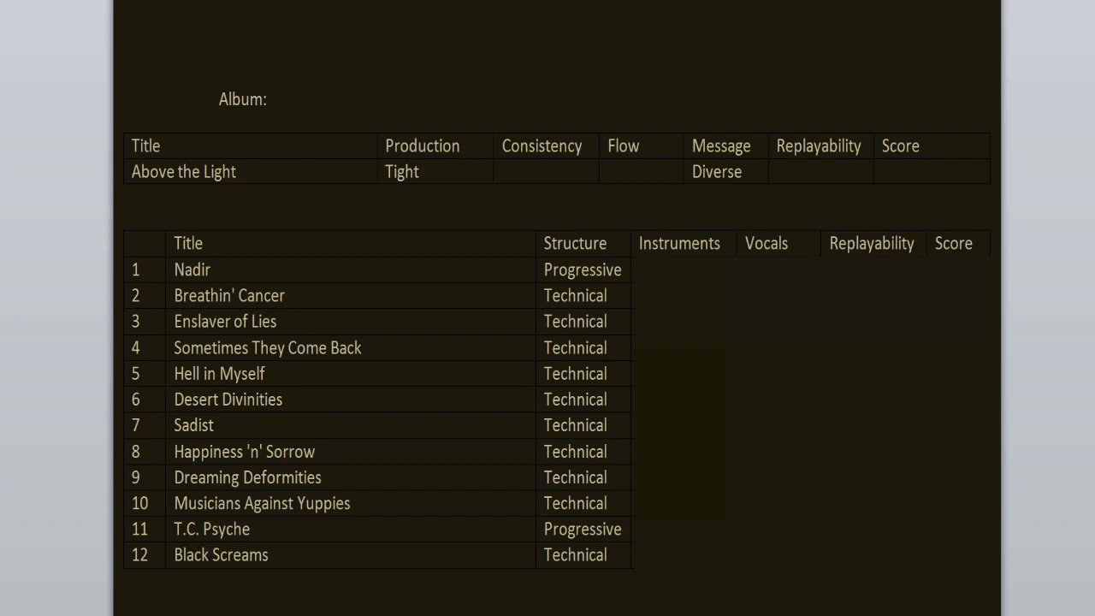
# Step: Enter Amazing, None, Yes and 8/10 in Nadir's Instruments, Vocals, Replayability and Score cells
pyautogui.click(933, 171)
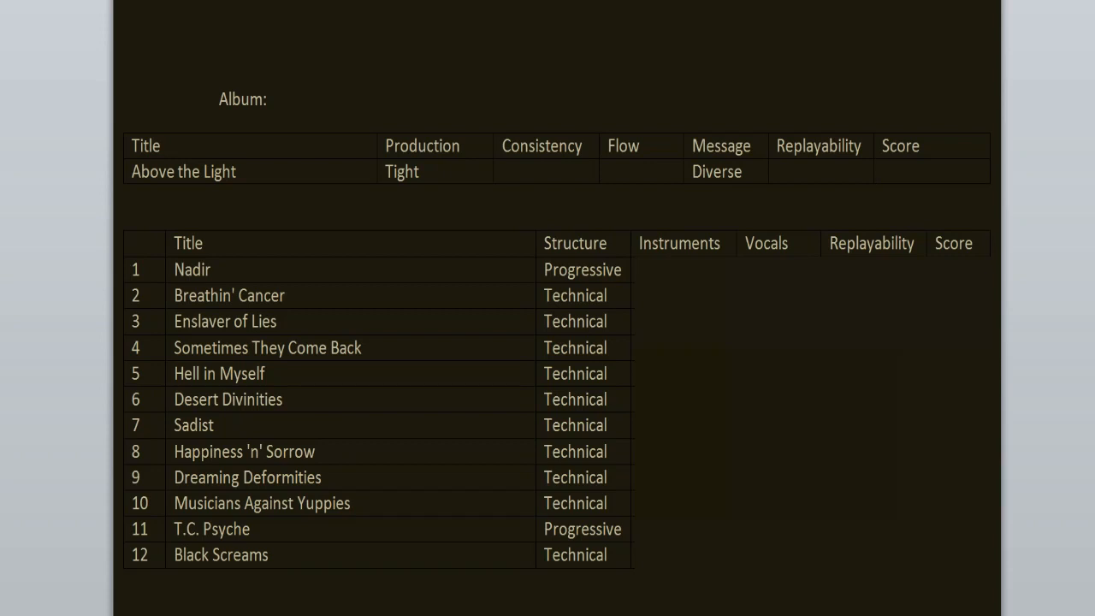
pyautogui.click(925, 171)
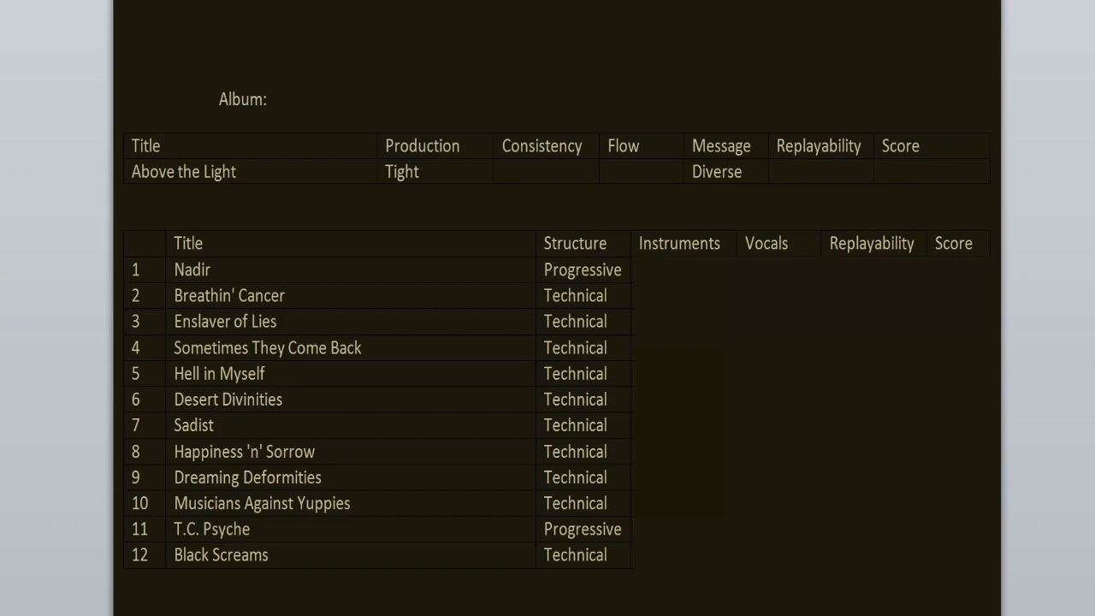
pyautogui.click(932, 171)
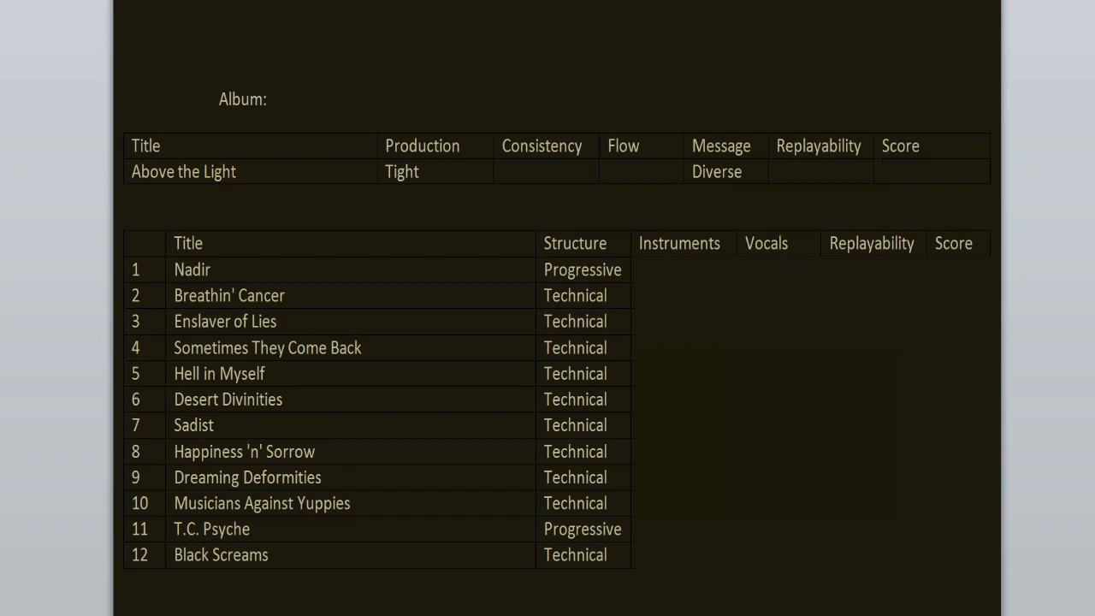
pyautogui.click(933, 171)
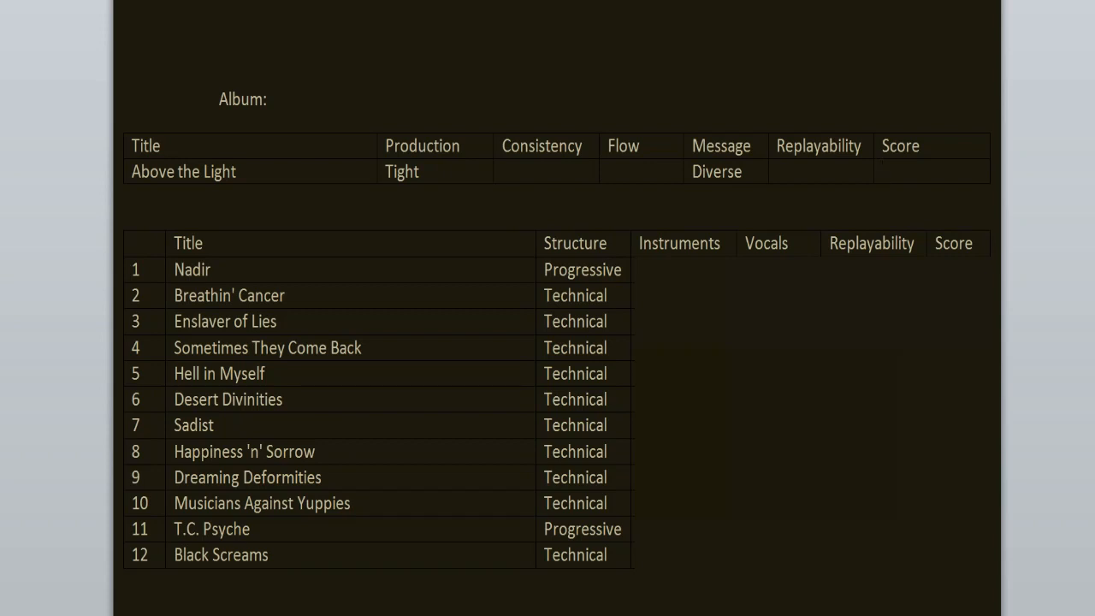
pyautogui.click(886, 172)
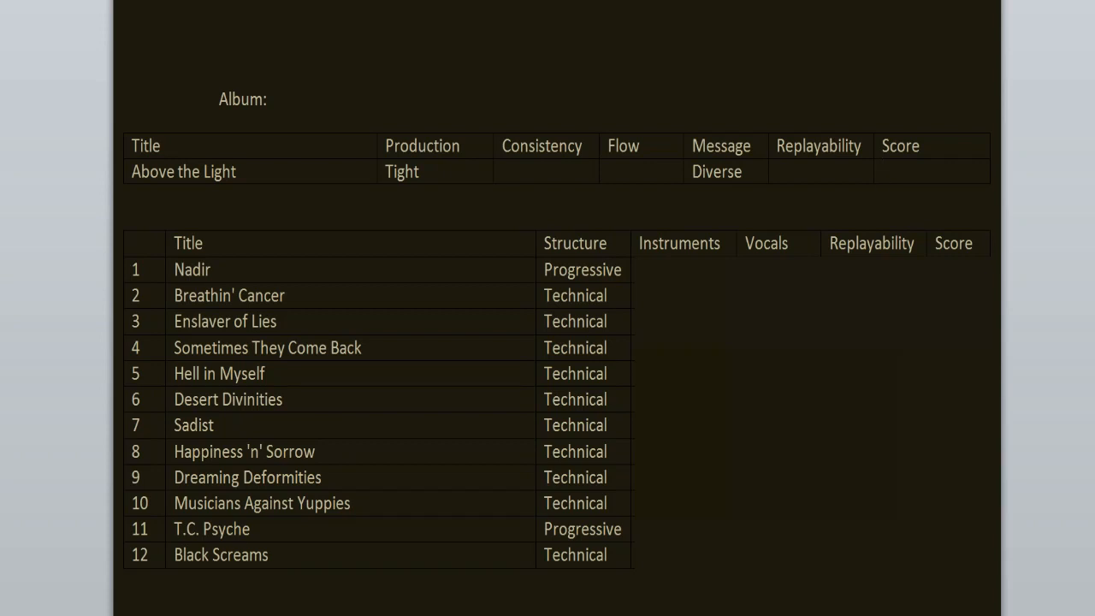
pyautogui.click(884, 171)
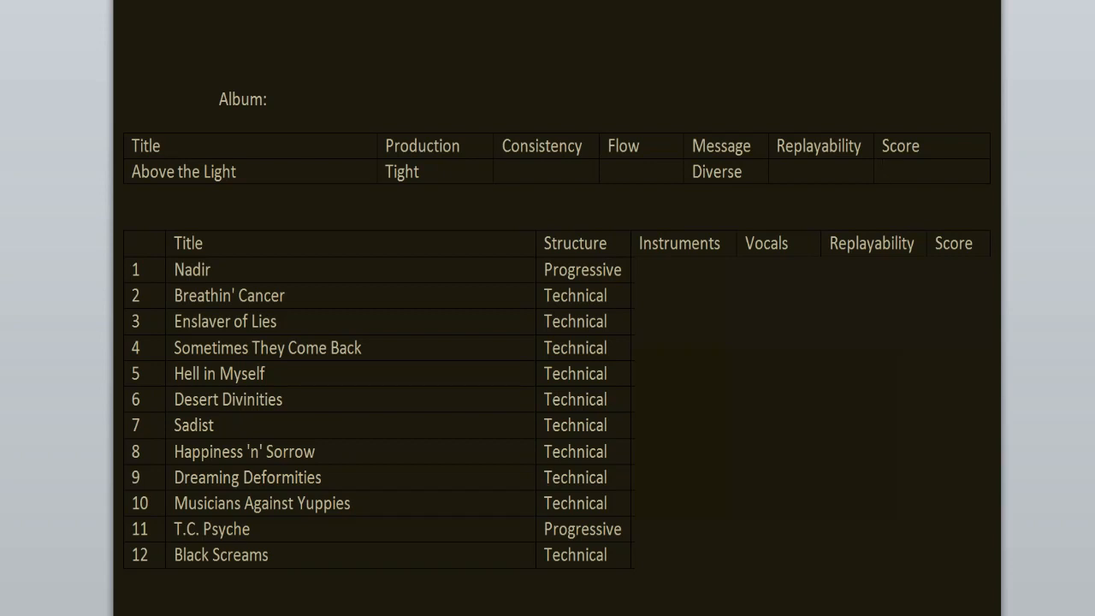
pyautogui.click(932, 172)
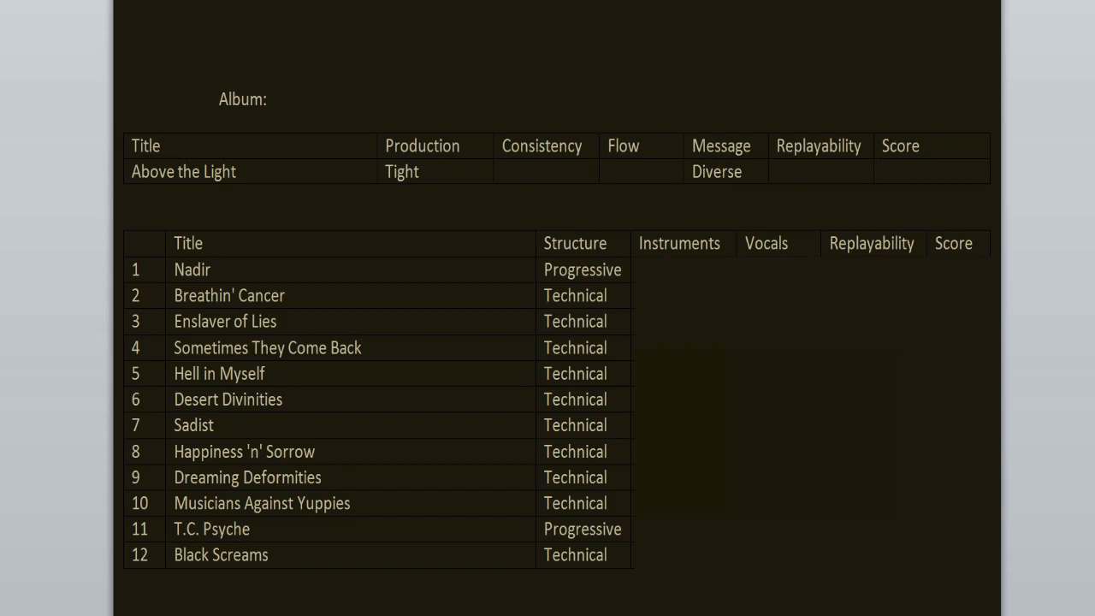
pyautogui.click(924, 171)
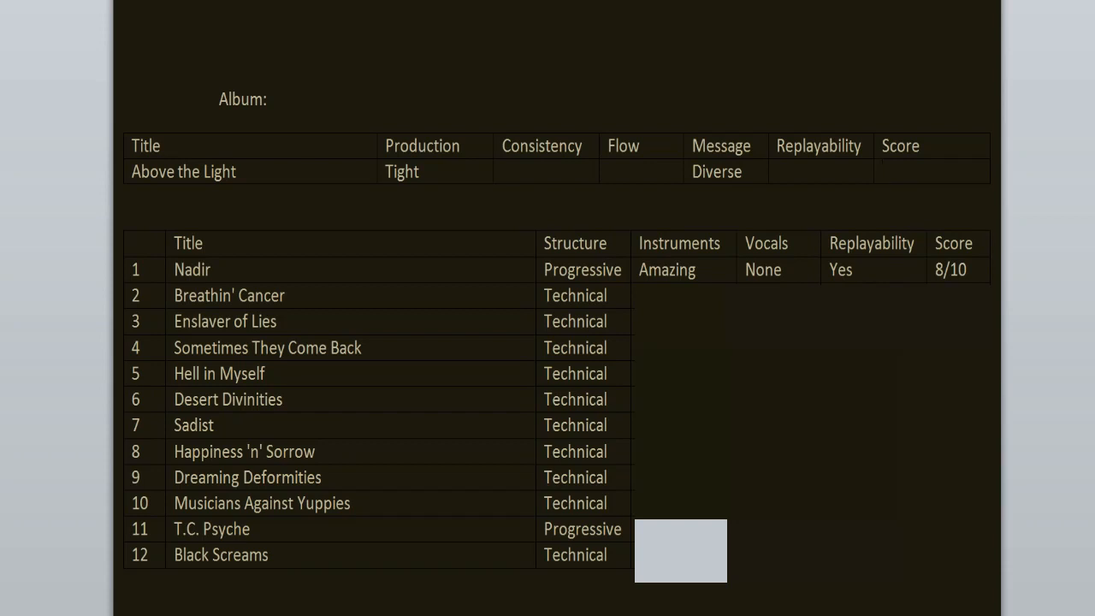
pyautogui.click(932, 172)
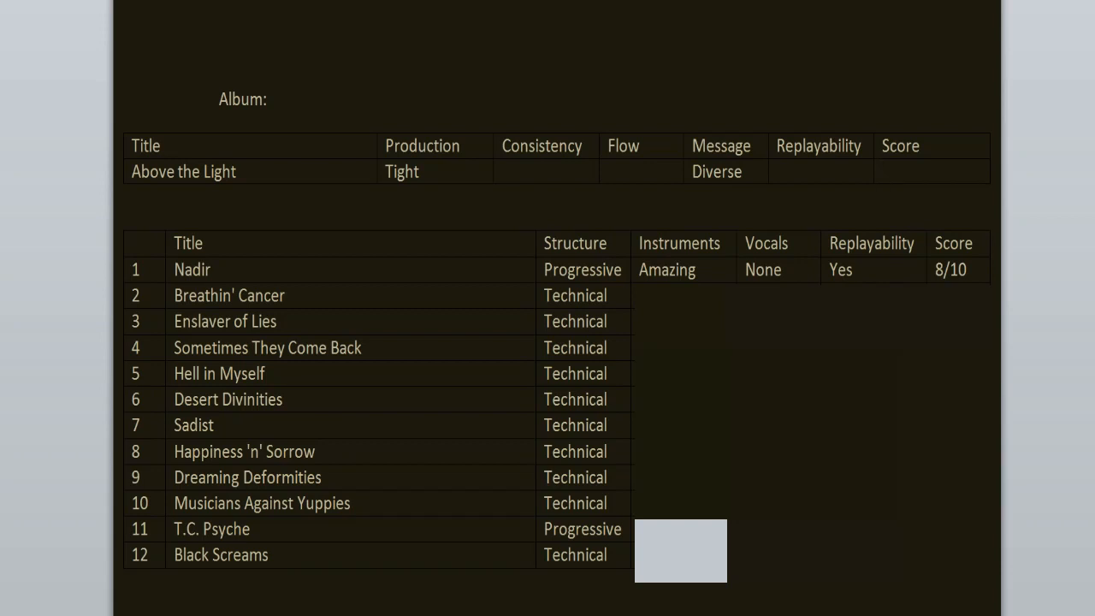
pyautogui.click(932, 171)
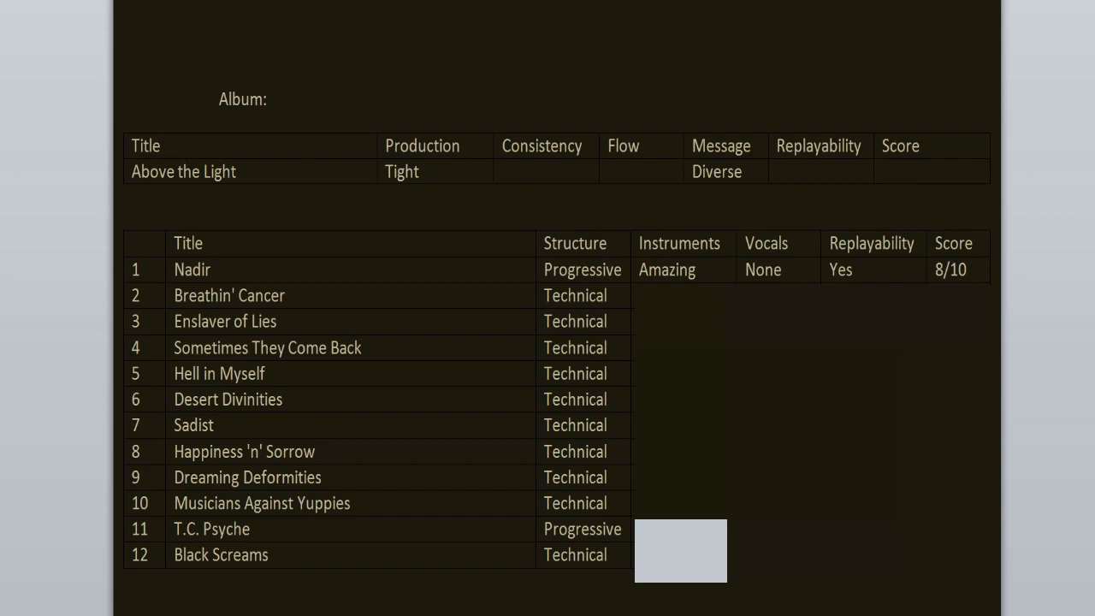
pyautogui.click(885, 171)
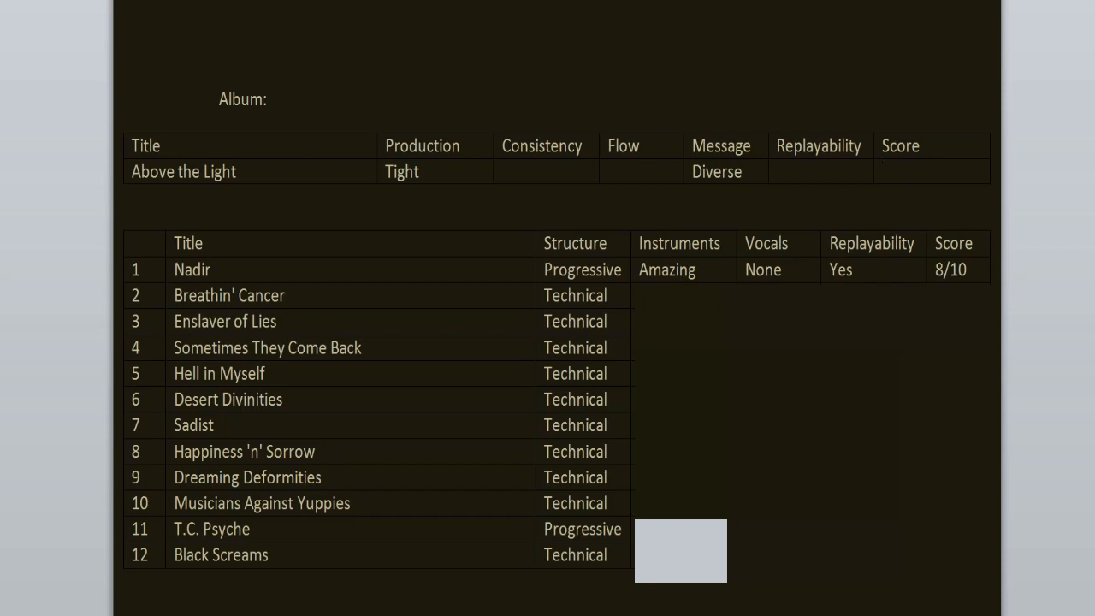
pyautogui.click(933, 171)
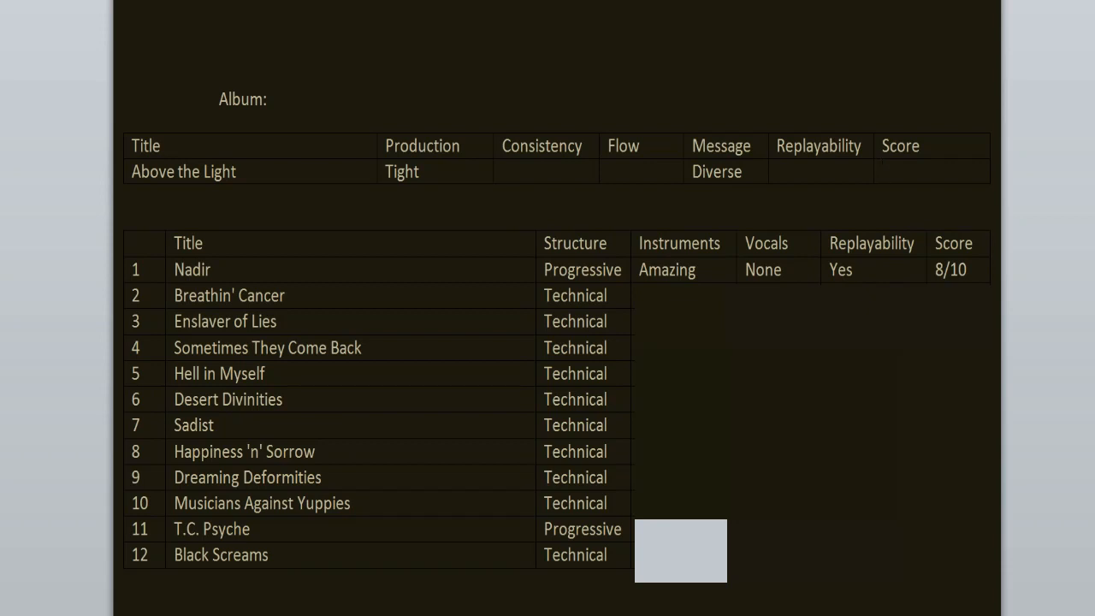
pyautogui.click(932, 171)
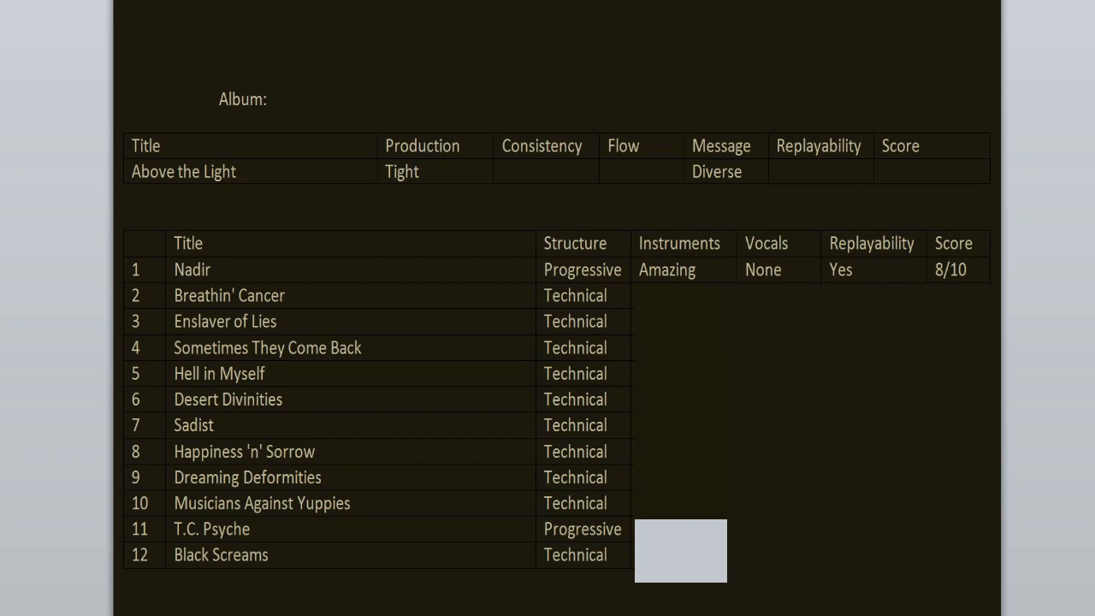
# Step: Revisit Nadir's rating cells, leaving Amazing, None, Yes and 8/10 unchanged
pyautogui.click(933, 171)
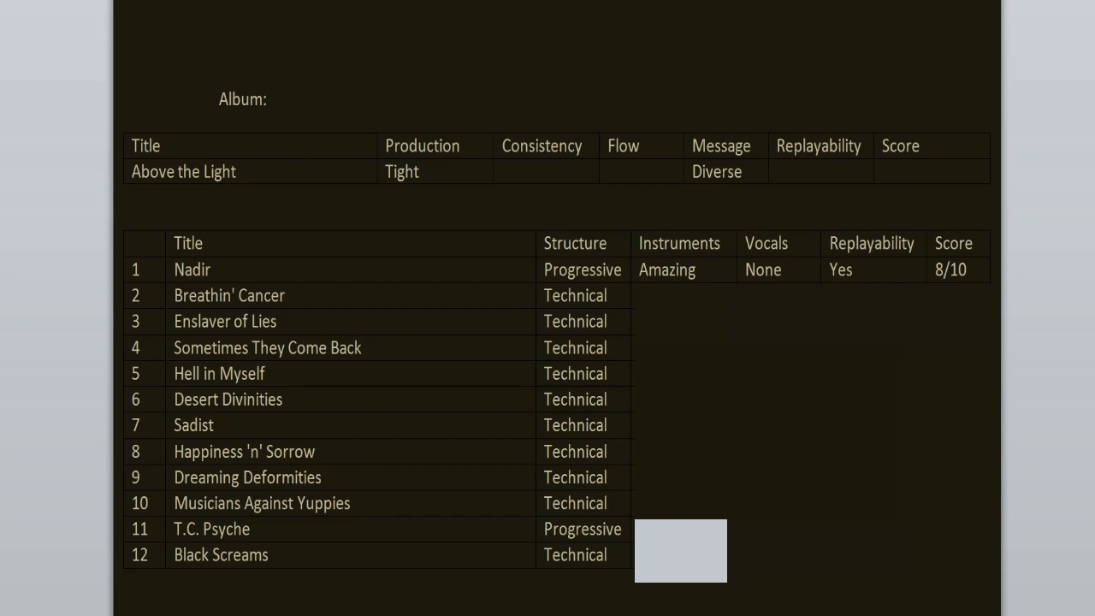
pyautogui.click(932, 172)
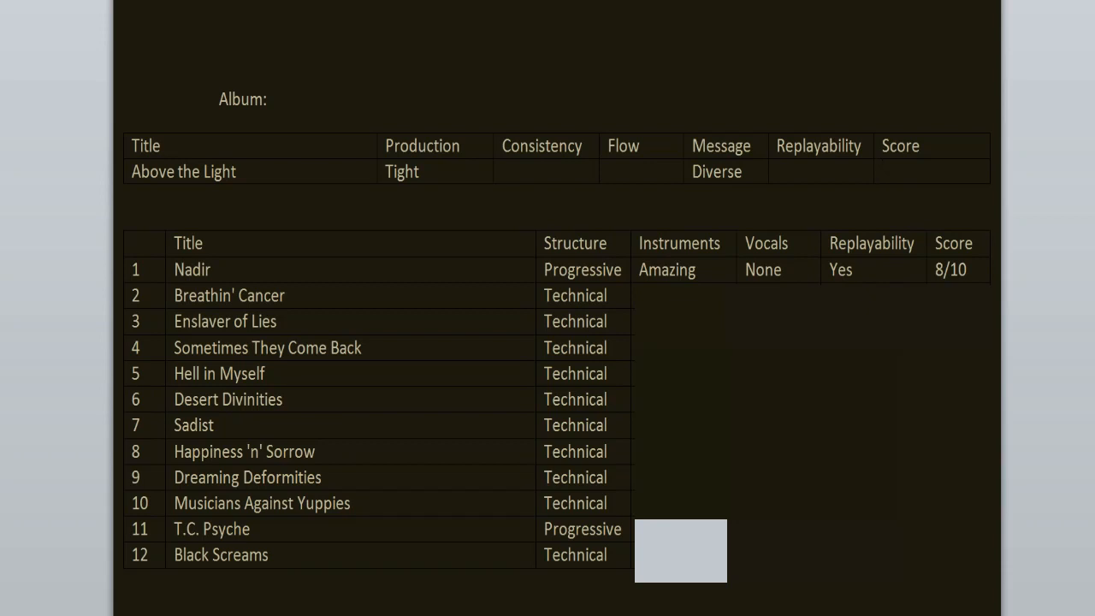
pyautogui.click(928, 171)
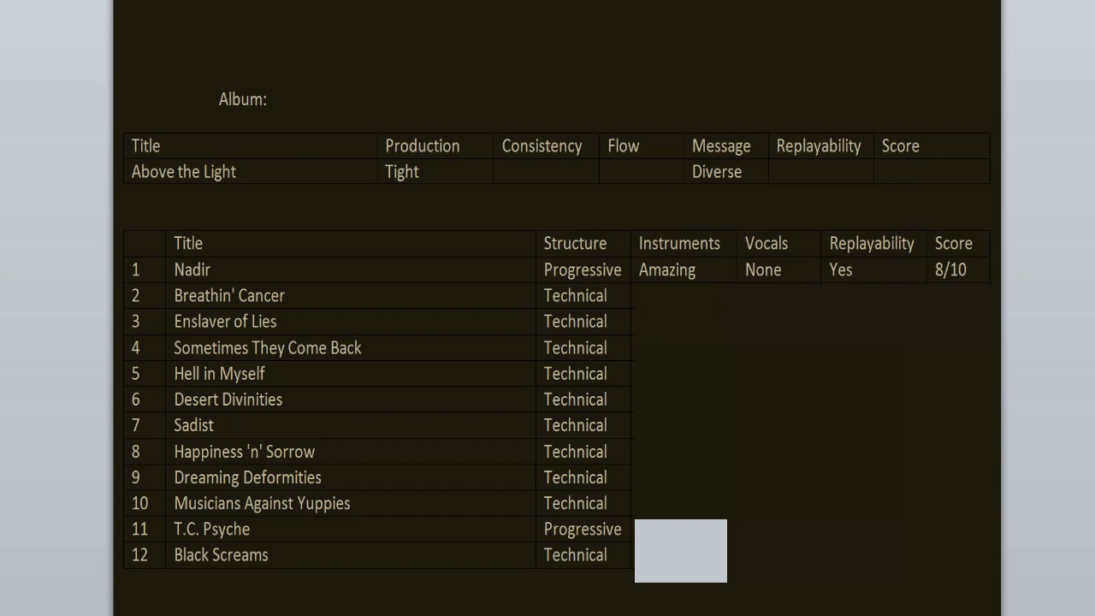
# Step: Rate Breathin' Cancer and Enslaver of Lies Amazing, Great, Yes, scoring 9/10 and 8/10
pyautogui.click(932, 171)
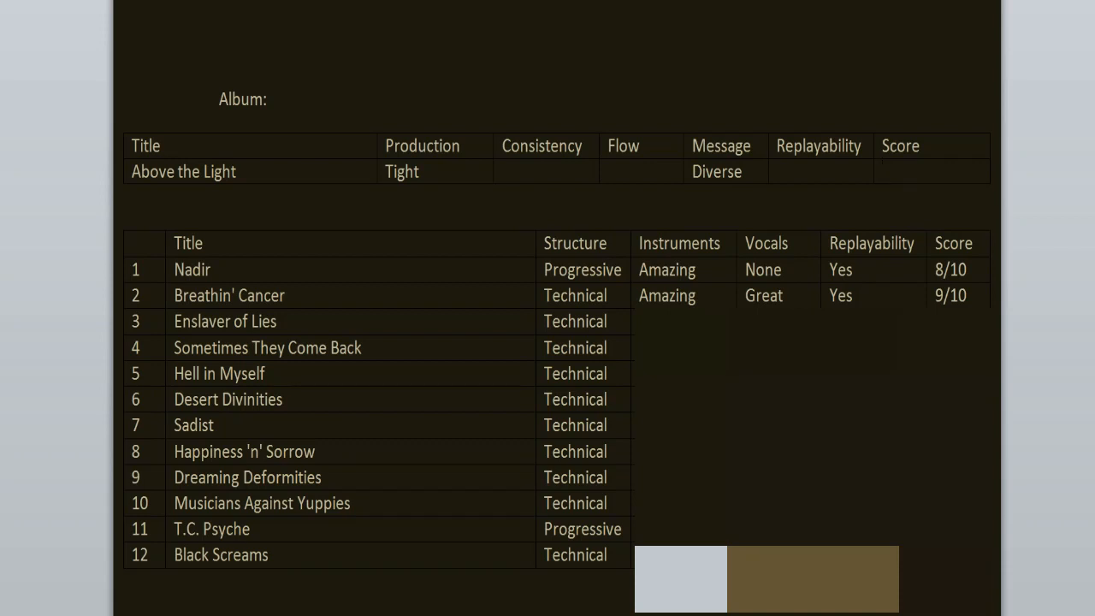
pyautogui.click(884, 172)
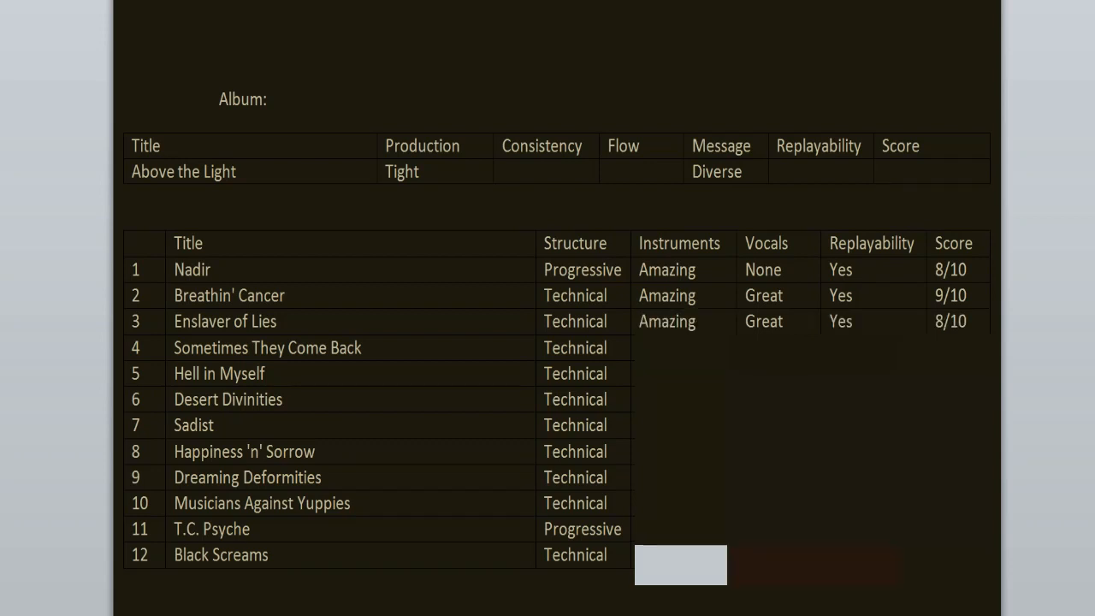
pyautogui.click(933, 171)
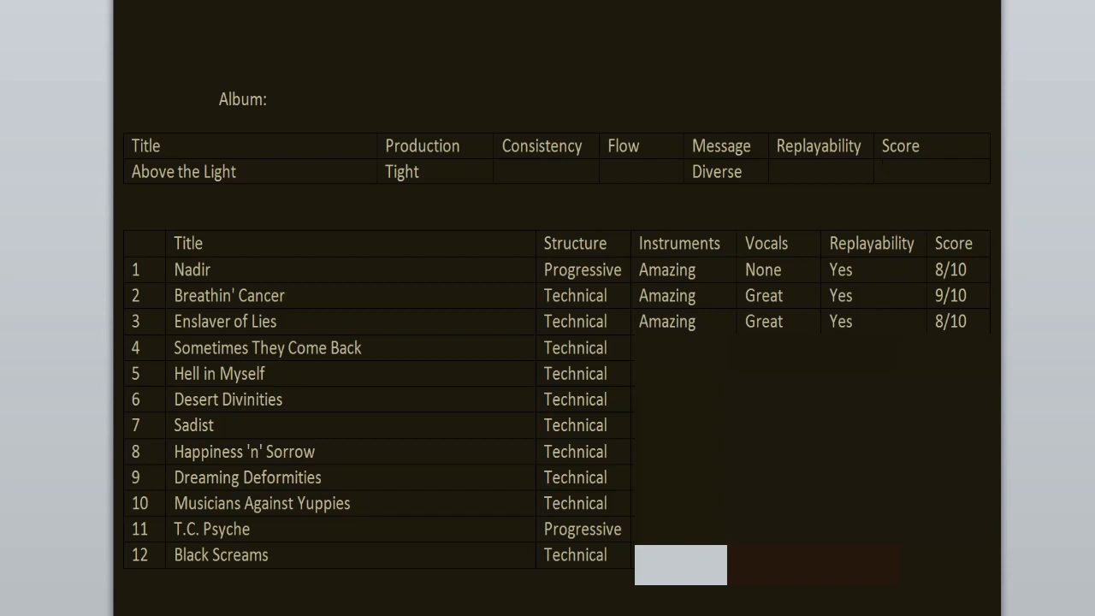
# Step: Rate Sometimes They Come Back 9/10, Hell in Myself 10/10 and Desert Divinities 9/10
pyautogui.click(884, 171)
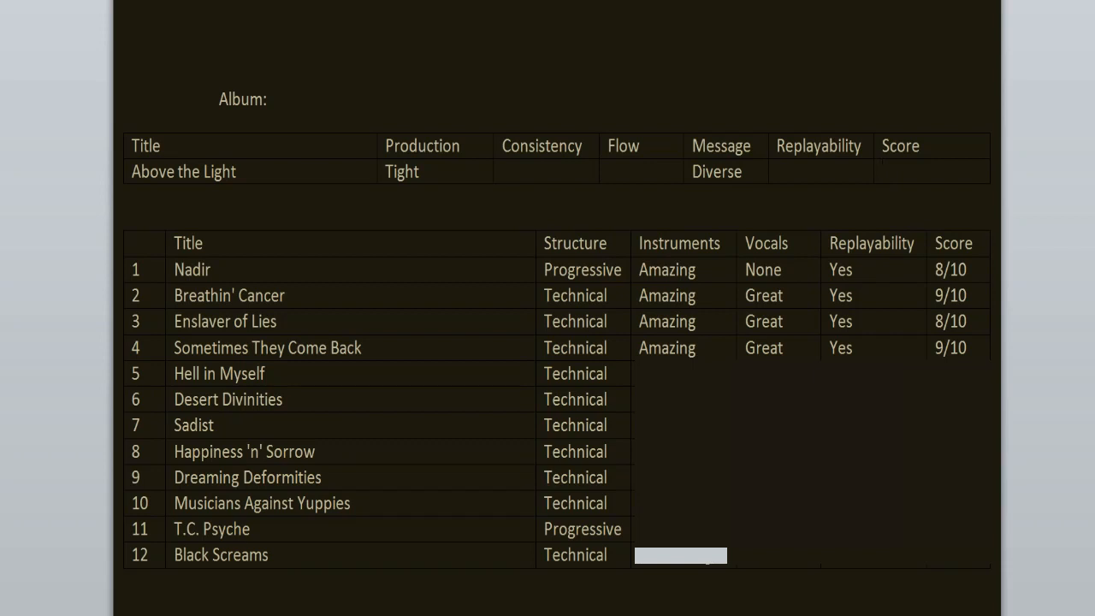
pyautogui.click(931, 171)
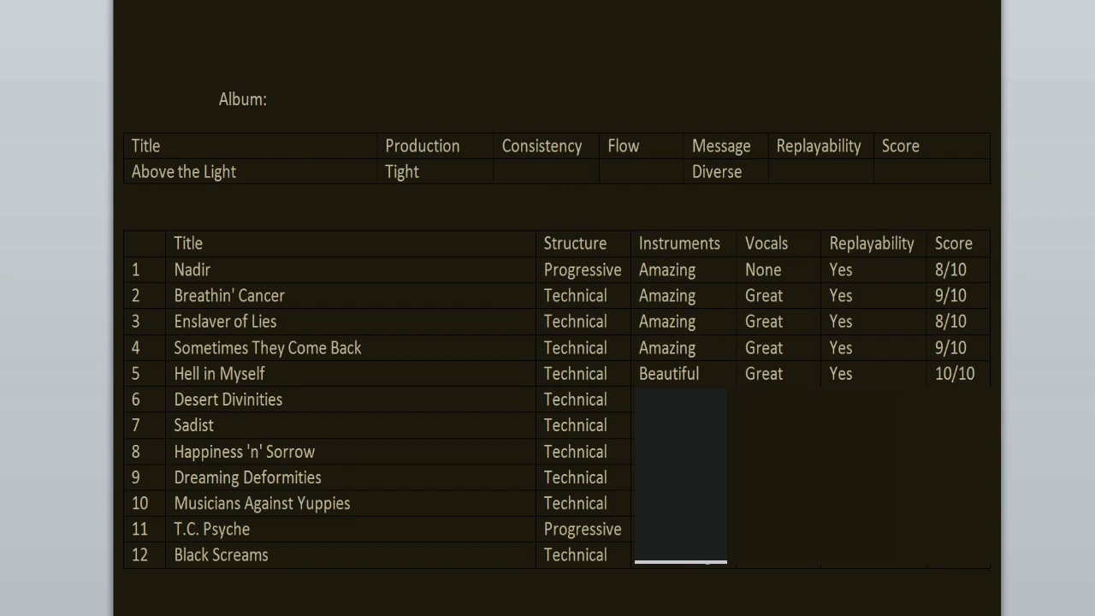
pyautogui.click(932, 172)
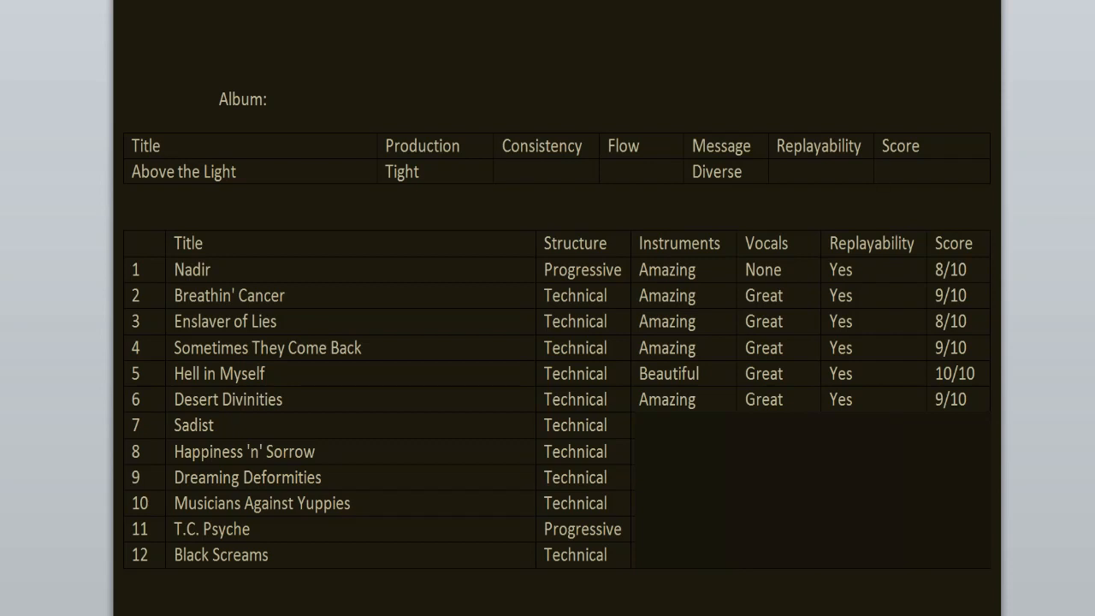
# Step: Enter the four ratings for Sadist, scoring 8/10, and Happiness 'n' Sorrow, scoring 10/10
pyautogui.click(933, 171)
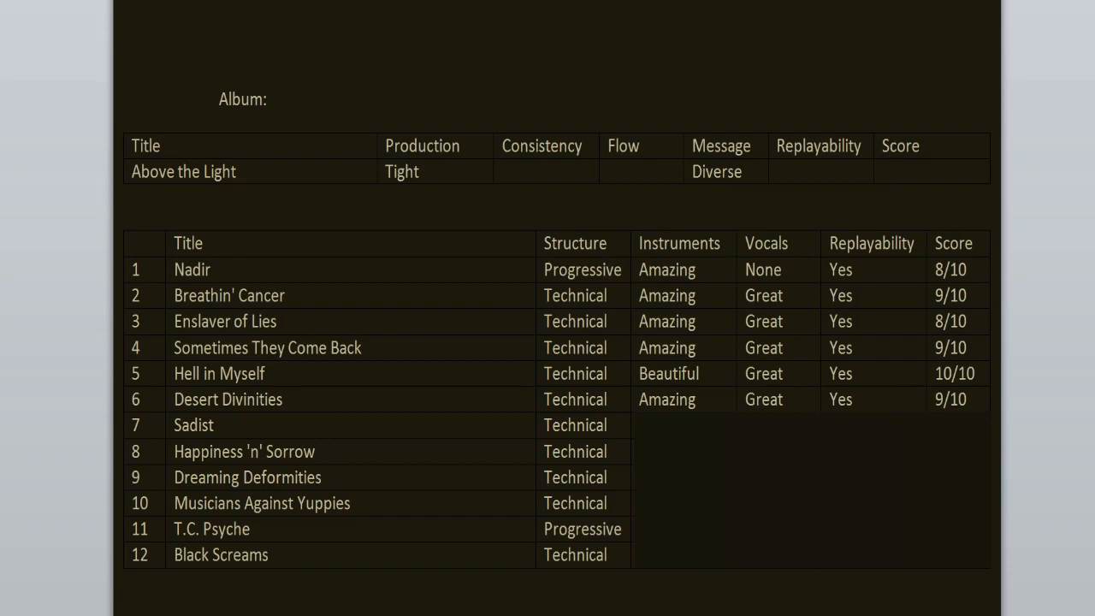
pyautogui.click(932, 172)
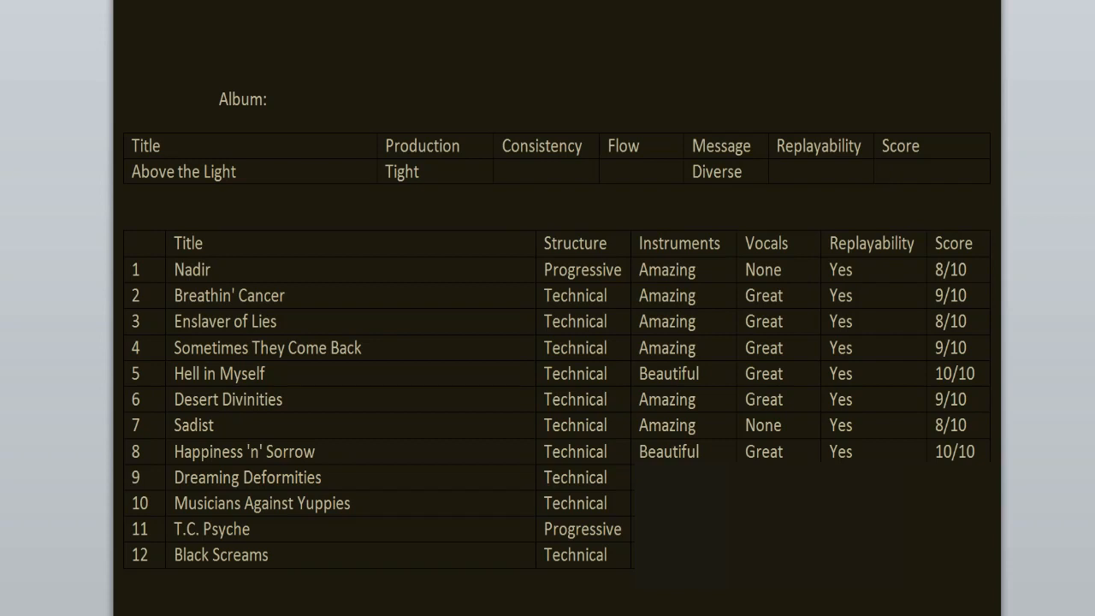
# Step: Enter Amazing, Fine, Yes and 9/10 in Dreaming Deformities' rating cells
pyautogui.click(929, 171)
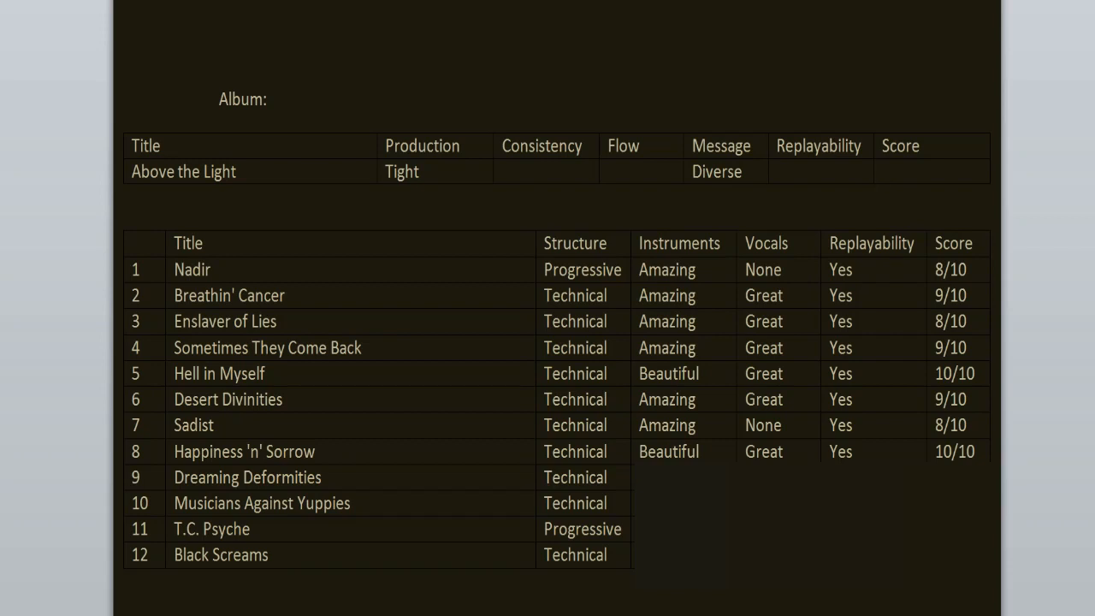
pyautogui.click(933, 171)
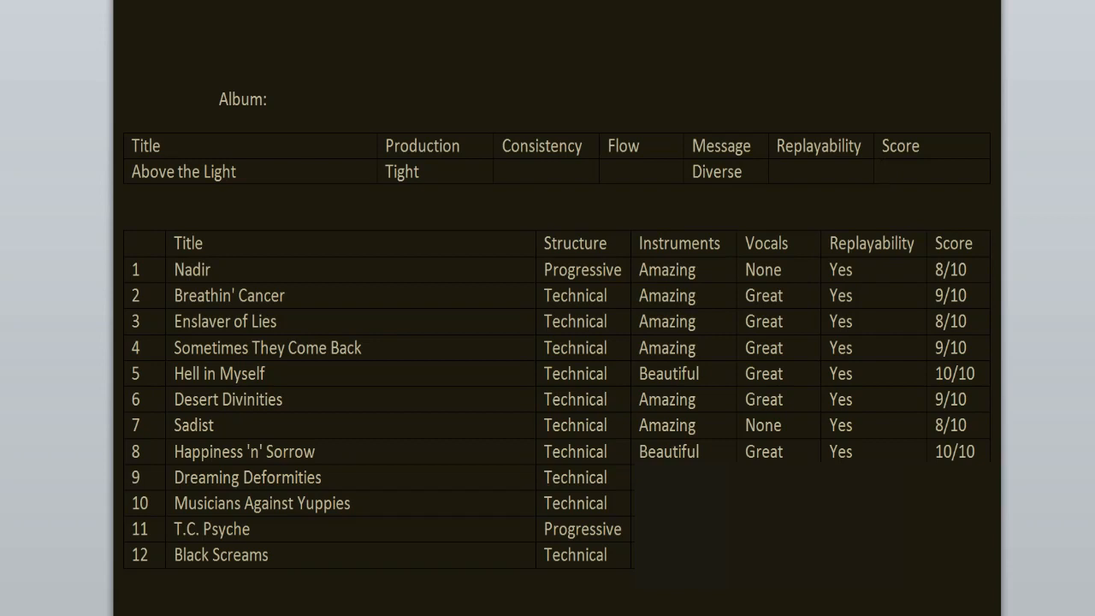
pyautogui.click(933, 171)
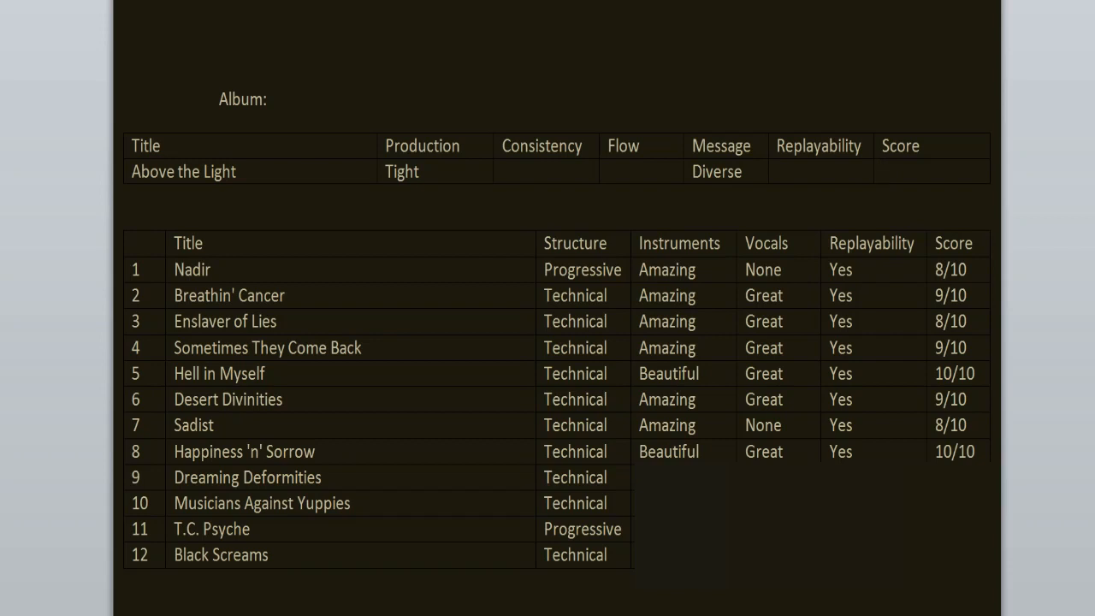
pyautogui.click(928, 171)
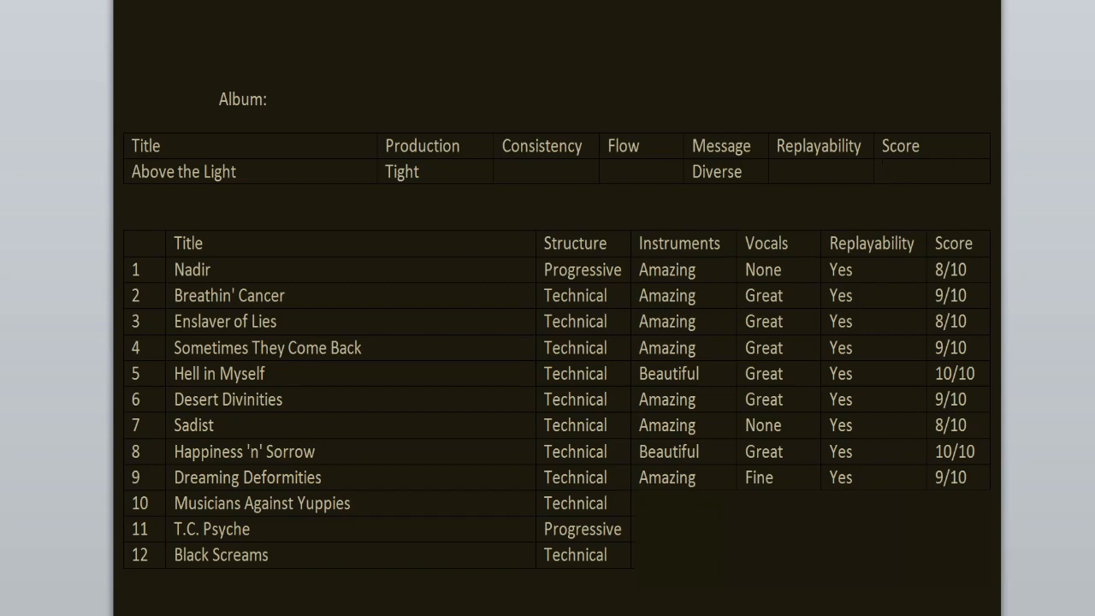
# Step: Rate Musicians Against Yuppies (Amazing, Fine, Yes, 9/10) and T.C. Psyche (Amazing, None, Yes, 8/10)
pyautogui.click(932, 171)
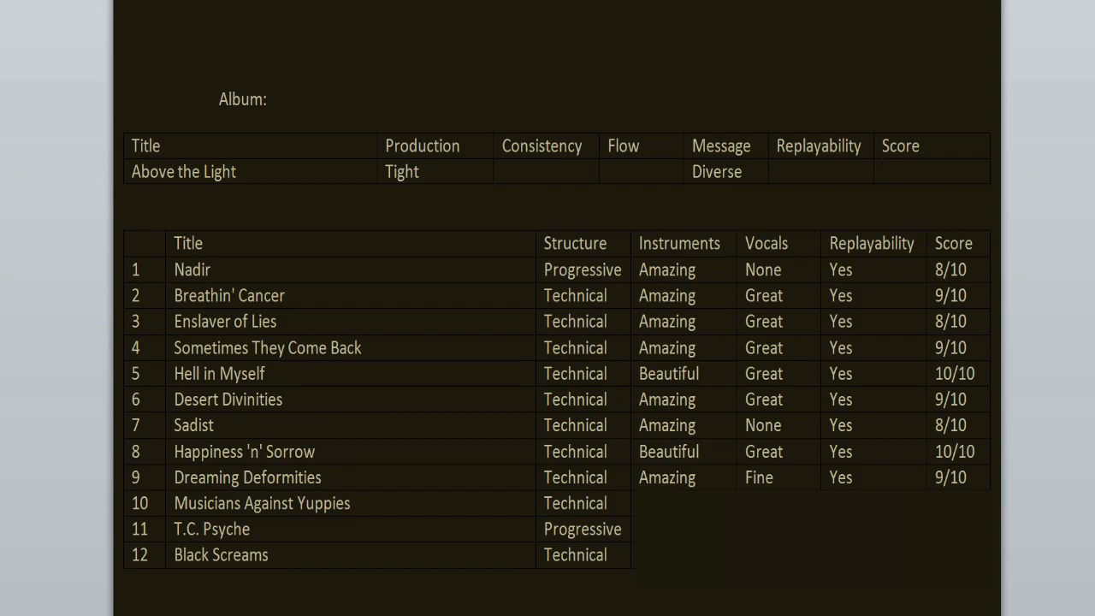
pyautogui.click(890, 172)
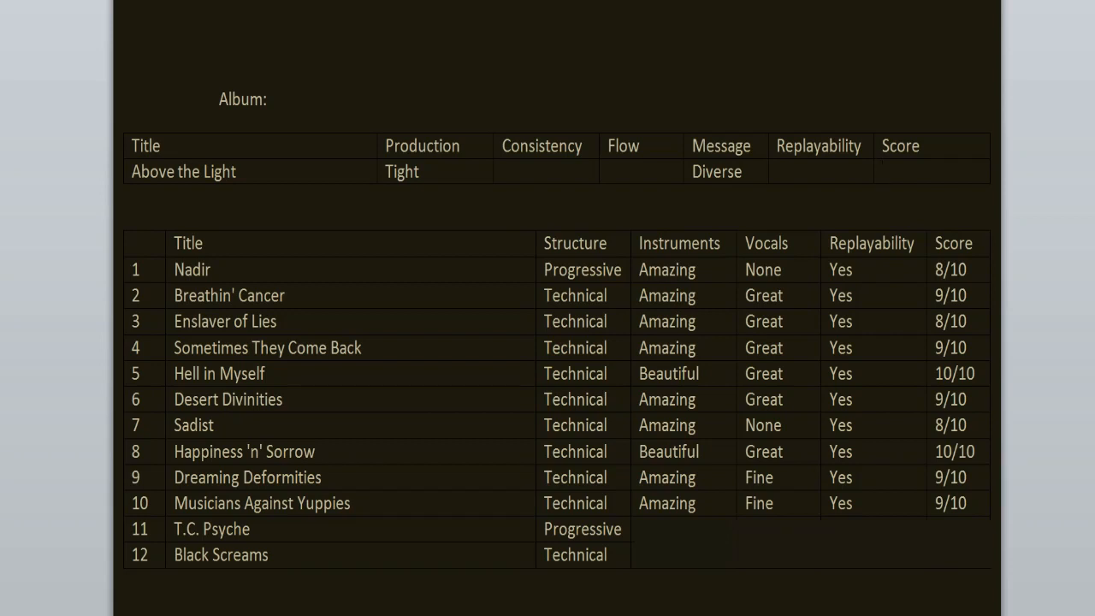
pyautogui.click(933, 171)
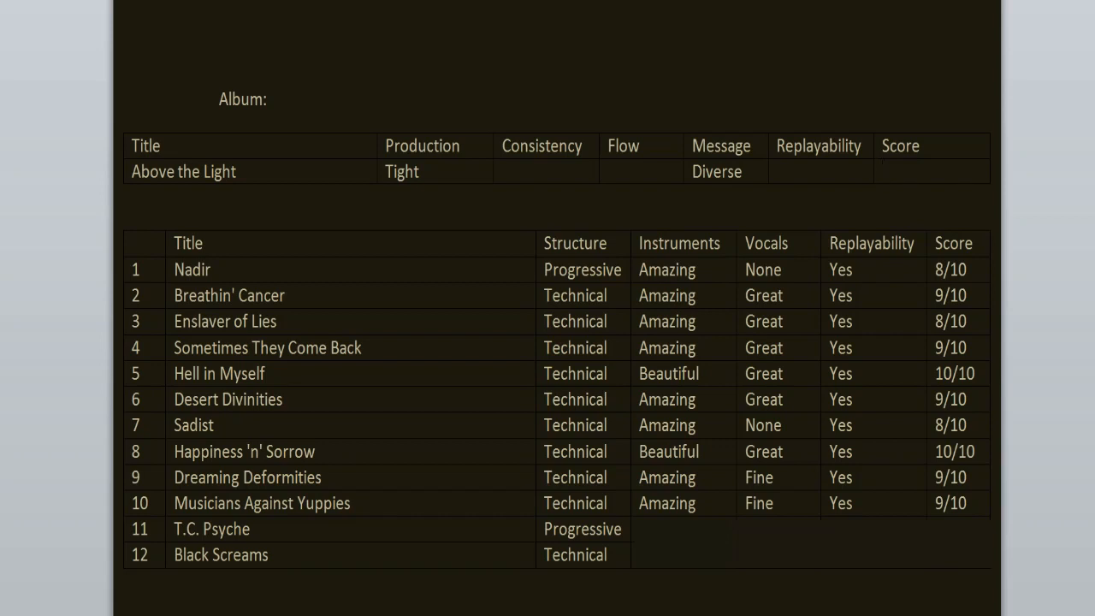
pyautogui.click(884, 171)
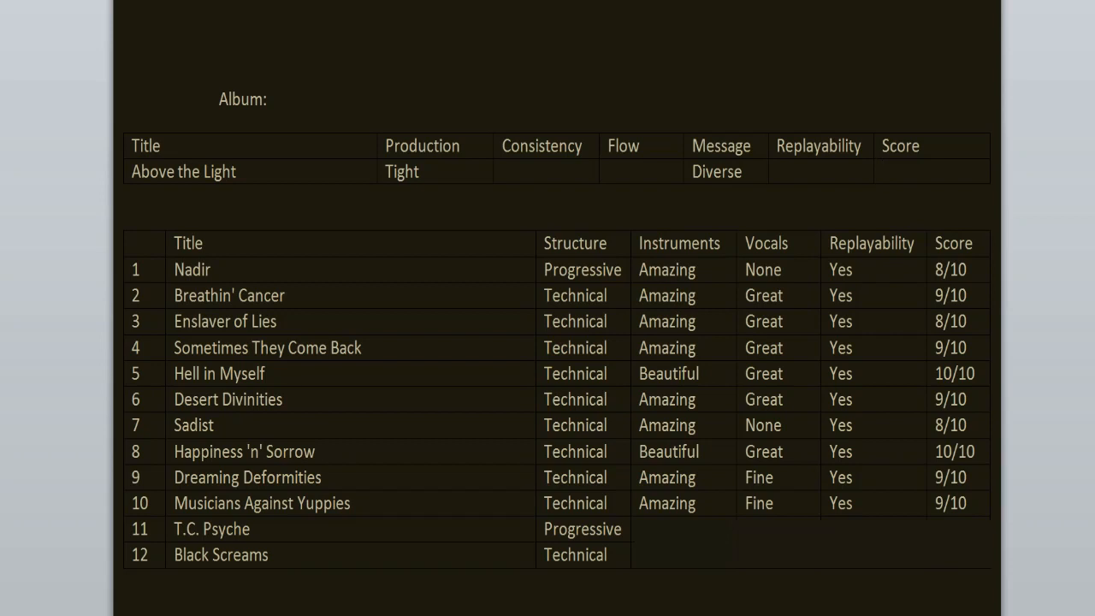
pyautogui.click(933, 171)
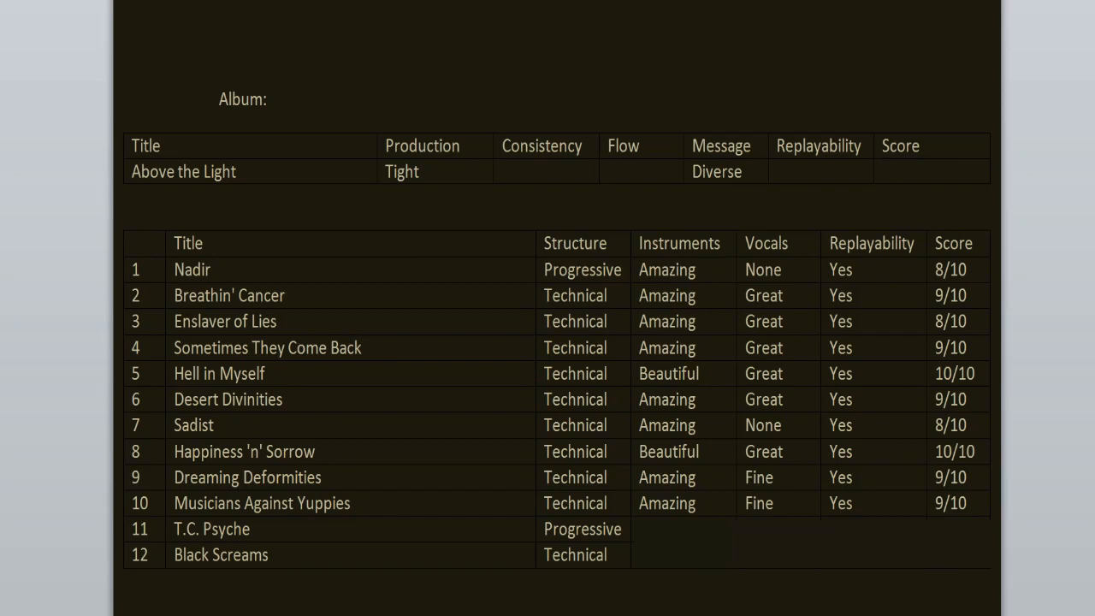
pyautogui.click(928, 171)
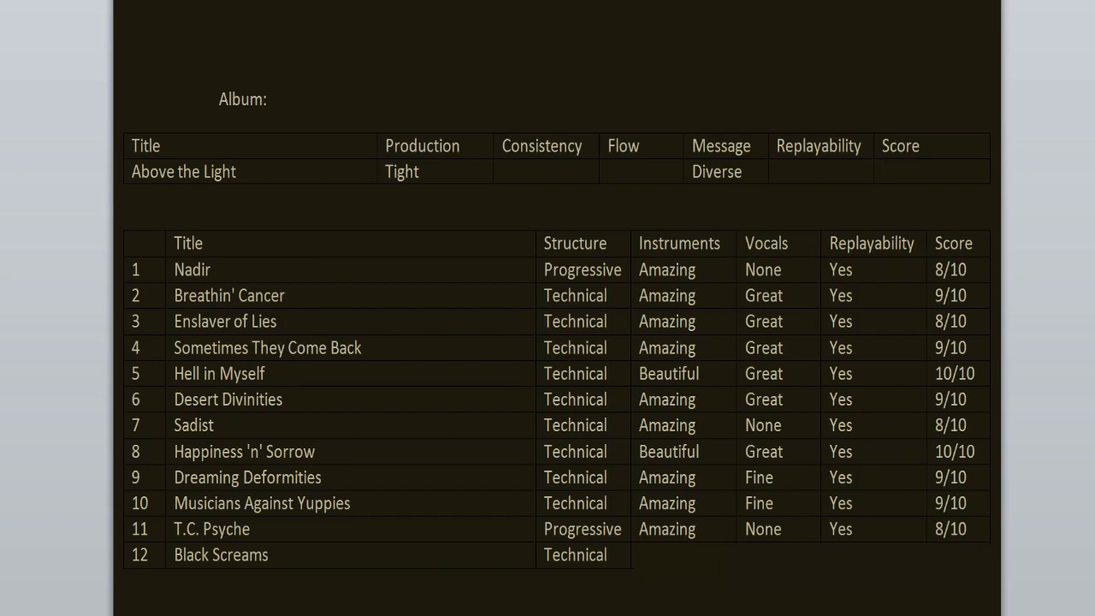
pyautogui.click(932, 171)
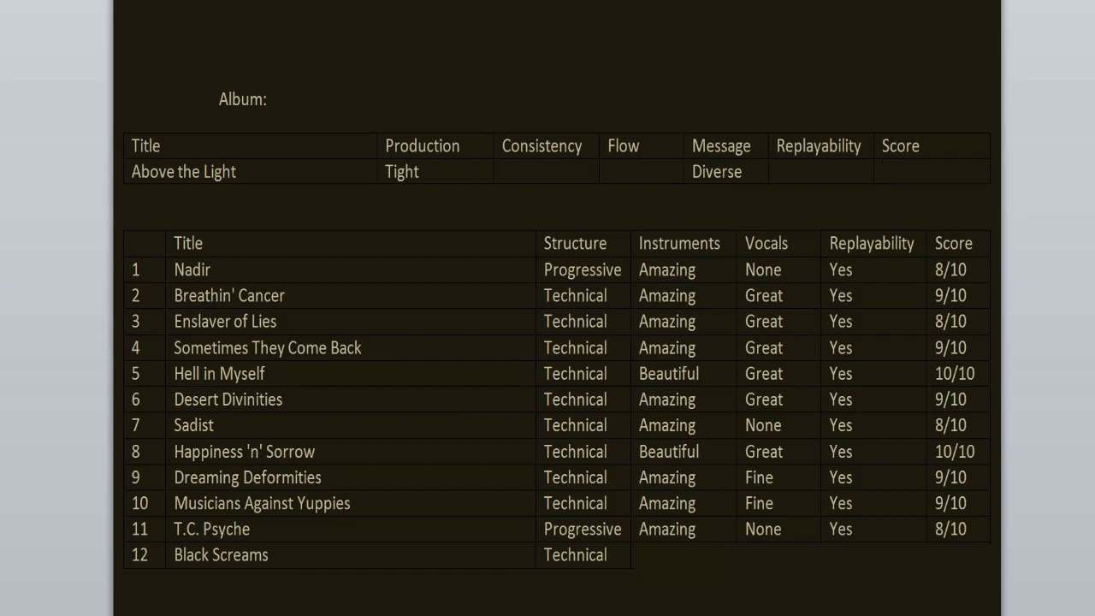
pyautogui.click(933, 171)
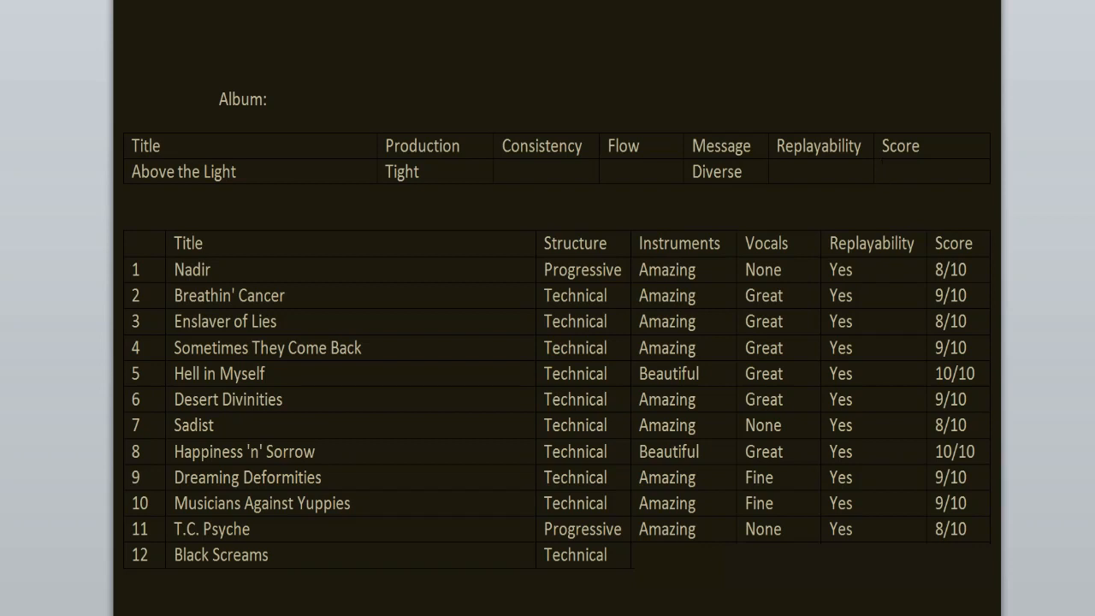
pyautogui.click(932, 171)
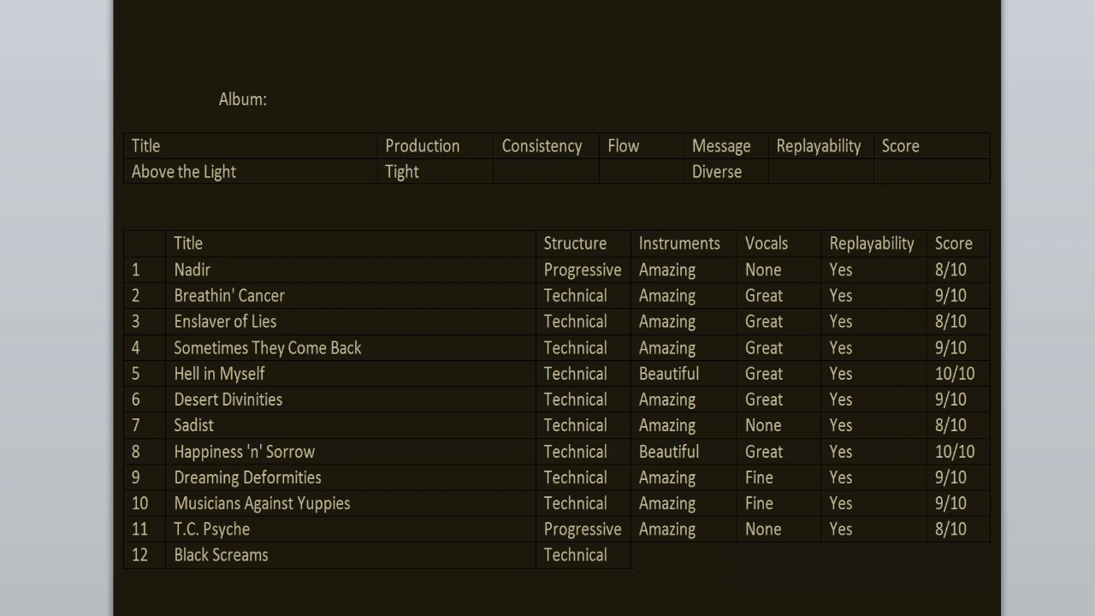
# Step: Enter Interesting, Fine, Yes, 7/10 for Black Screams and Stable, Fitting, Yes, Excellent for the album
pyautogui.click(932, 172)
pyautogui.write('Excellent')
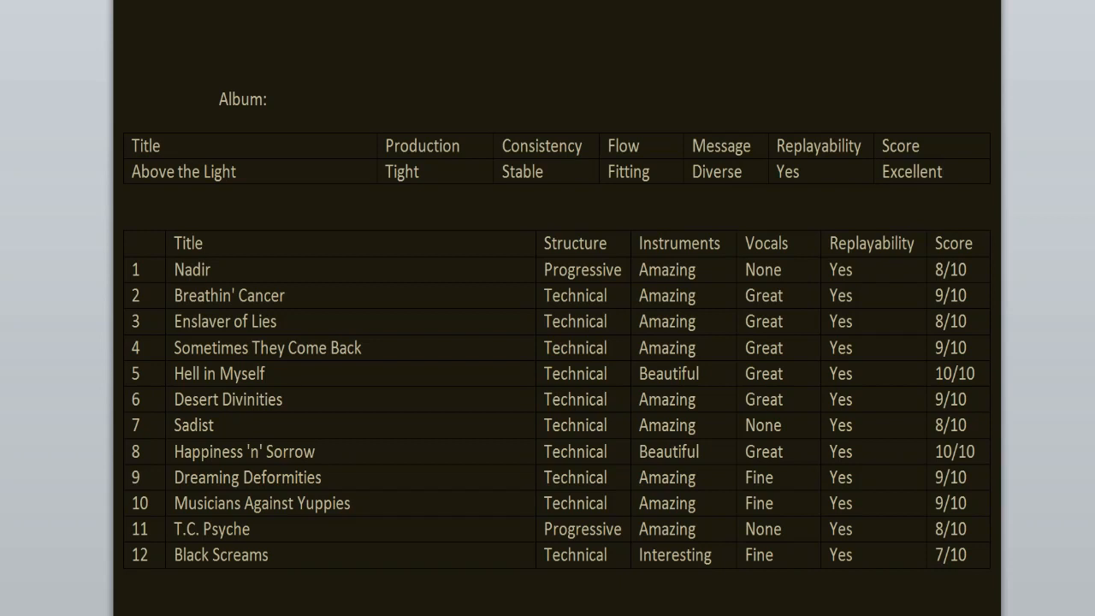
pyautogui.click(941, 171)
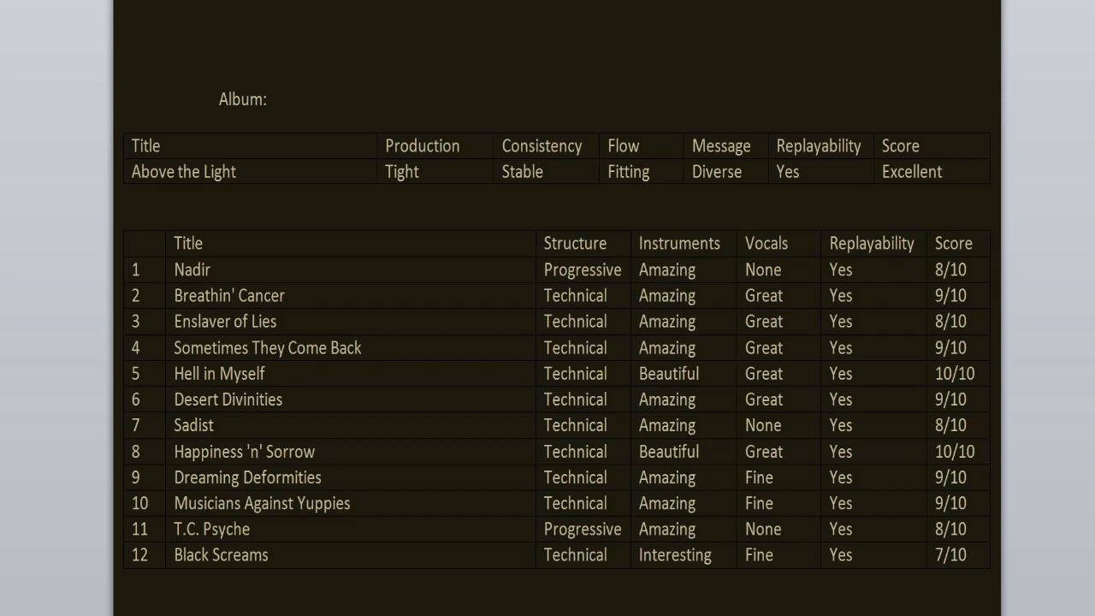
pyautogui.click(911, 171)
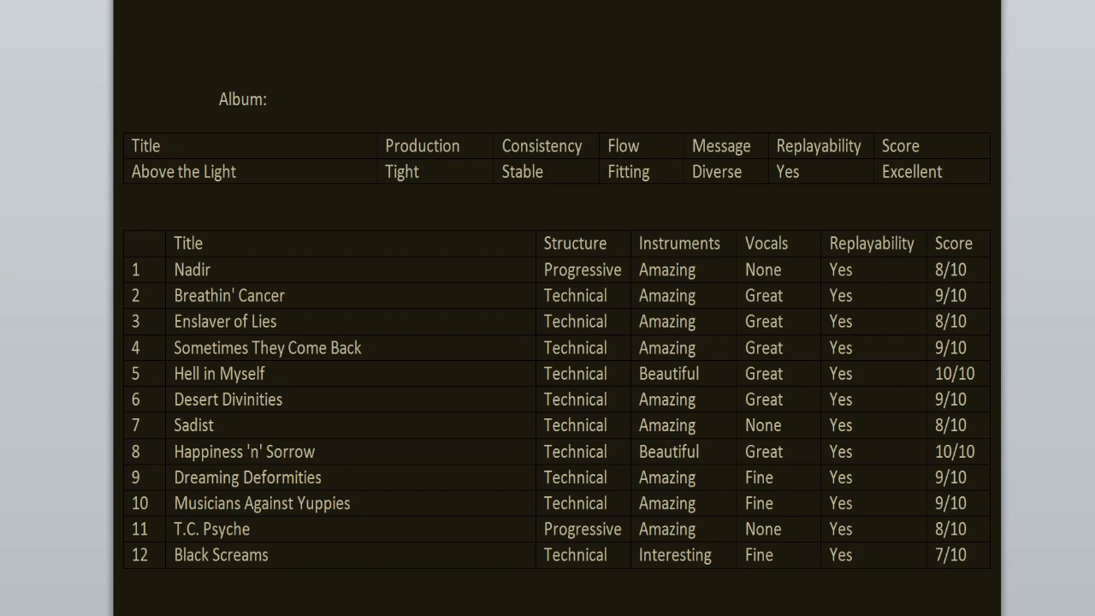
pyautogui.click(911, 171)
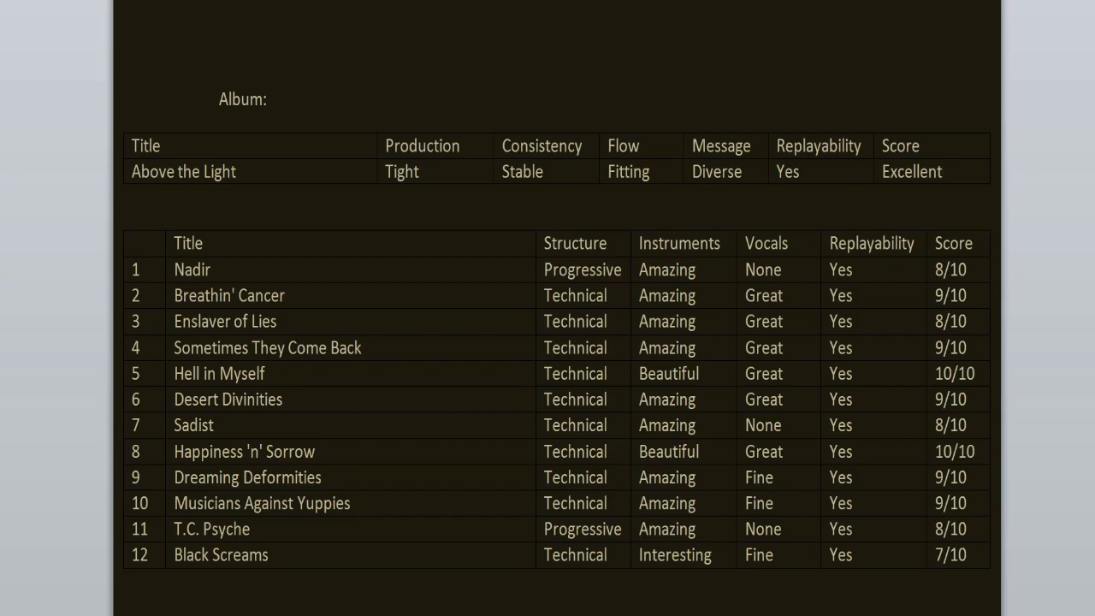
pyautogui.click(941, 171)
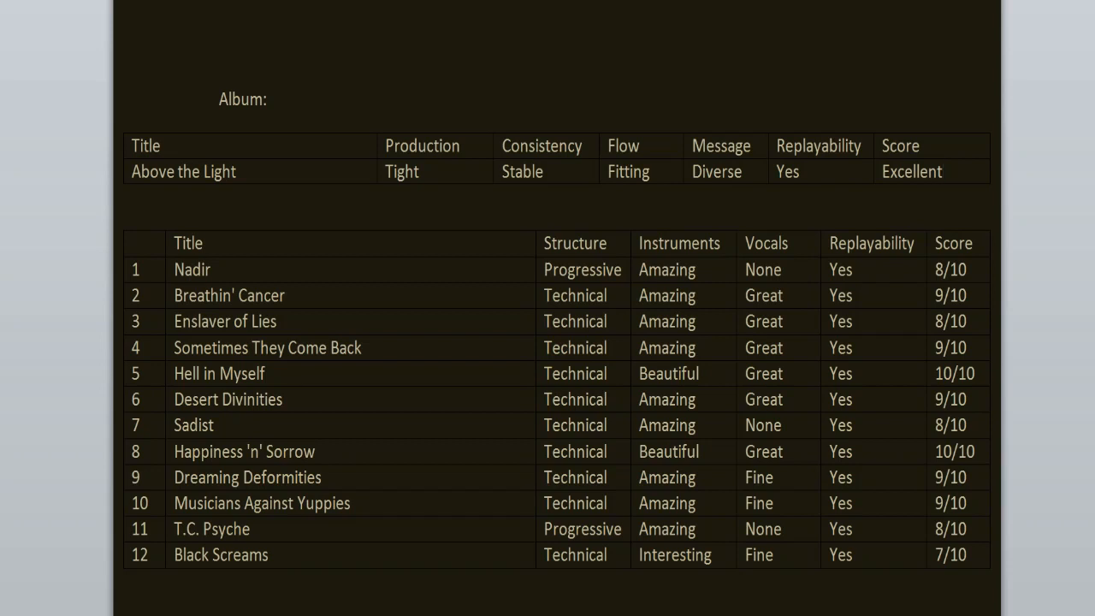
pyautogui.click(941, 172)
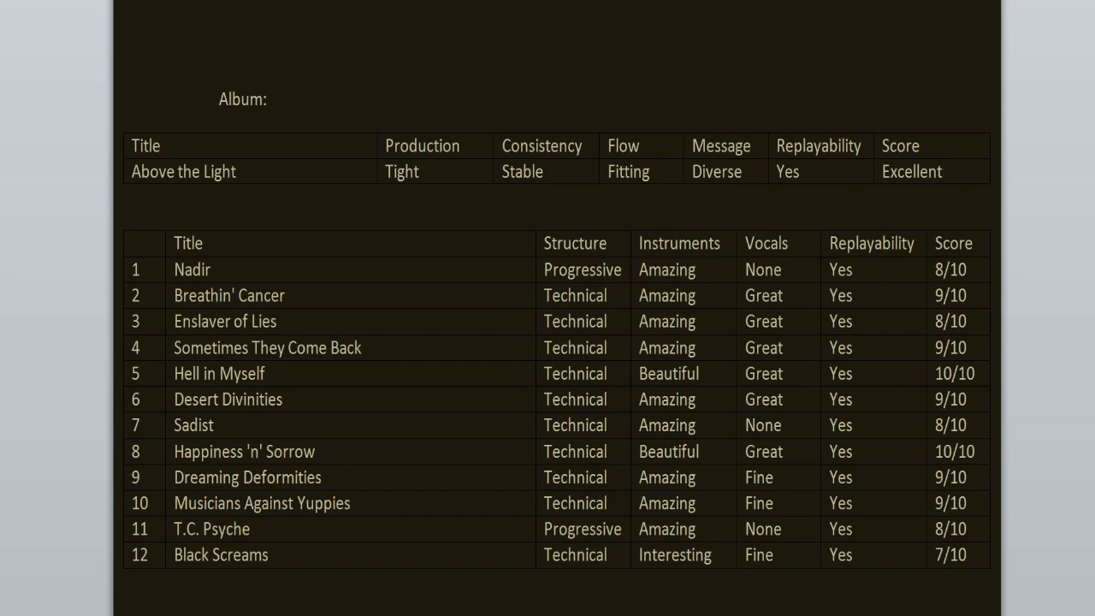
pyautogui.click(943, 171)
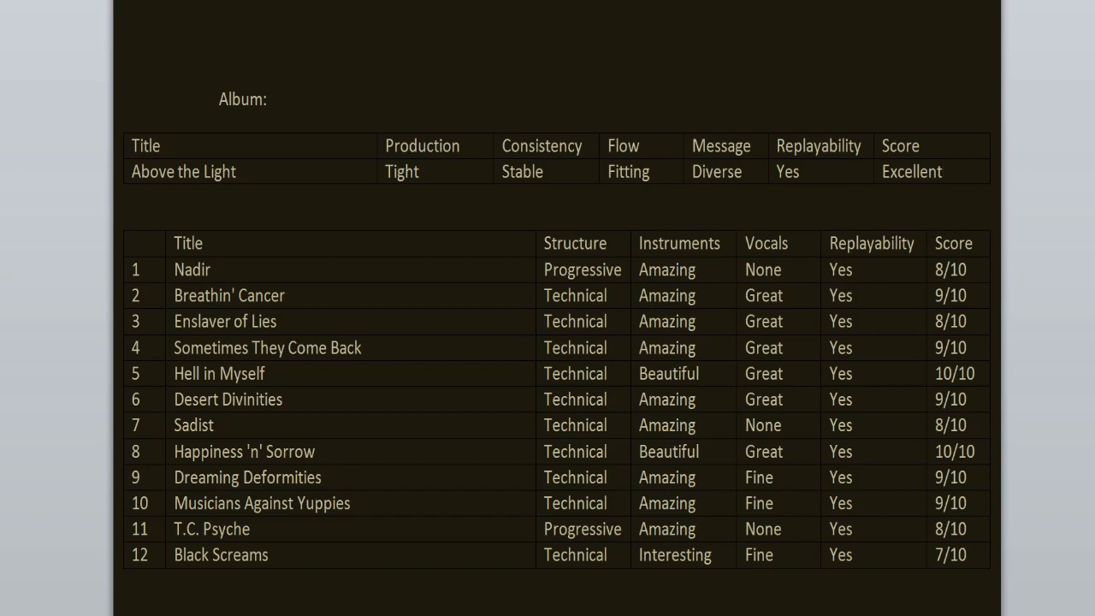
pyautogui.click(942, 171)
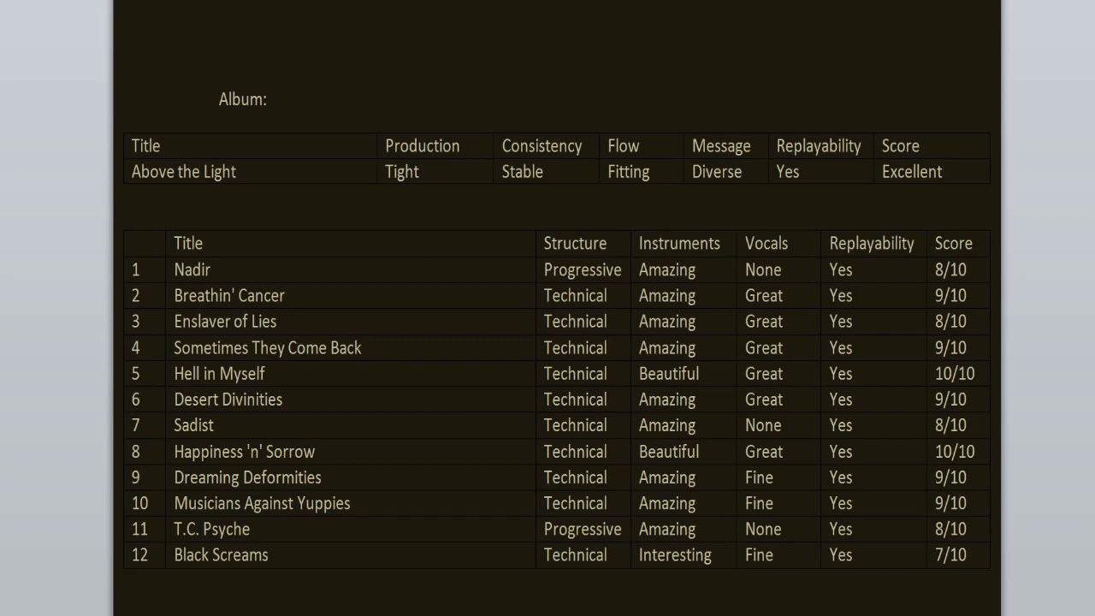
pyautogui.click(912, 171)
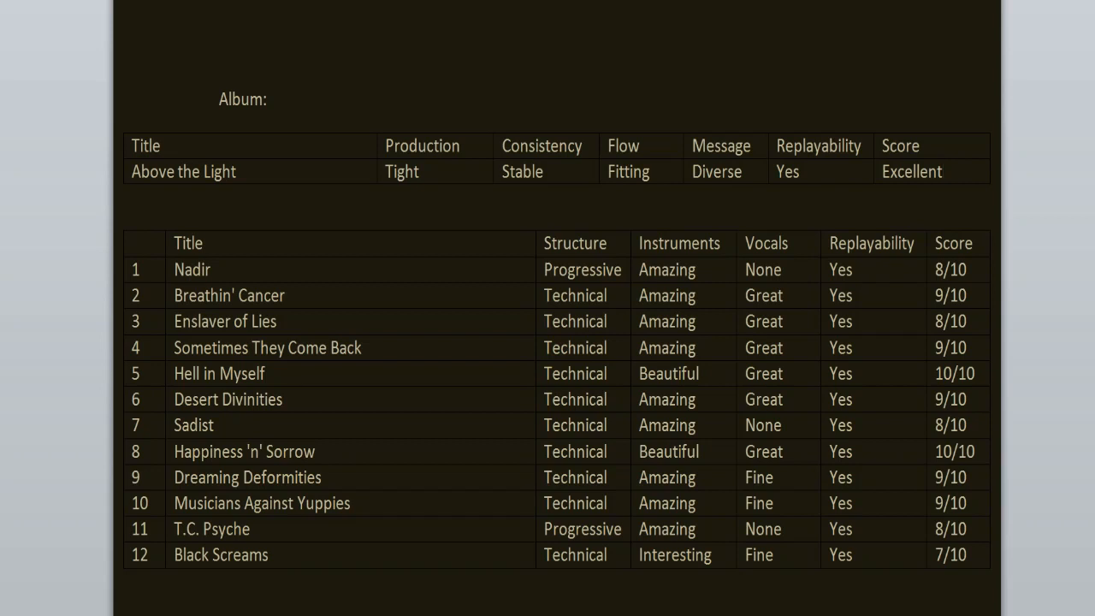
pyautogui.click(941, 171)
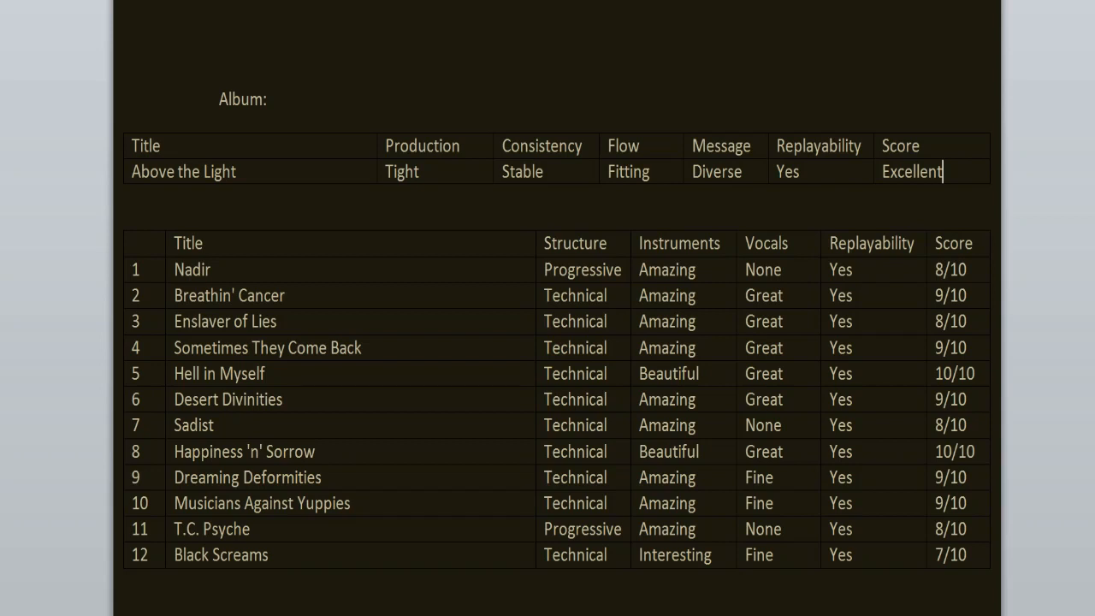